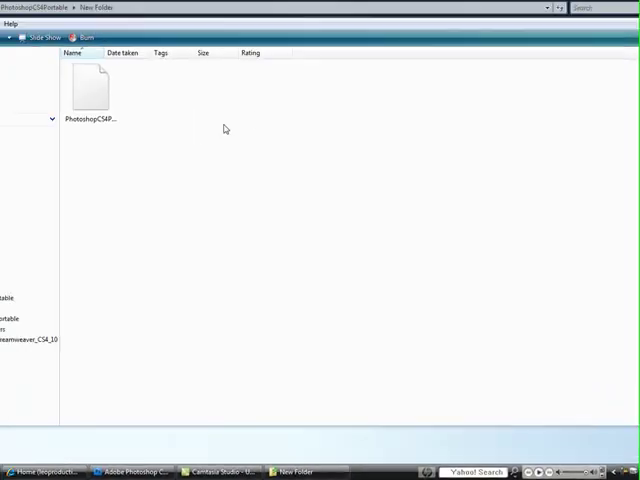
# Follow the 7-Zip result and its Download link past the loading page to an eBay store.
pyautogui.click(107, 90)
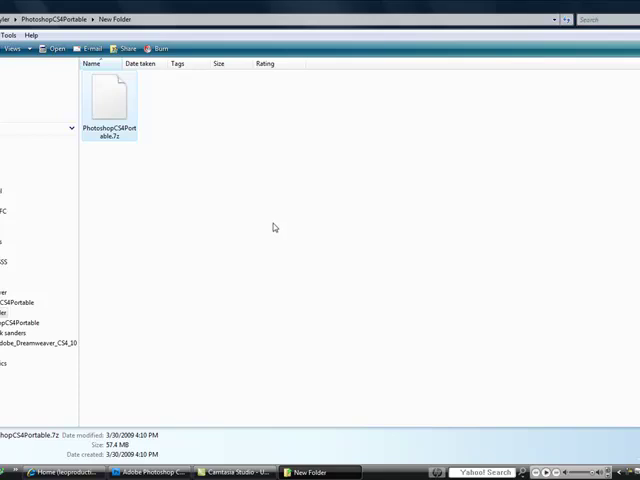
pyautogui.moveTo(220, 230)
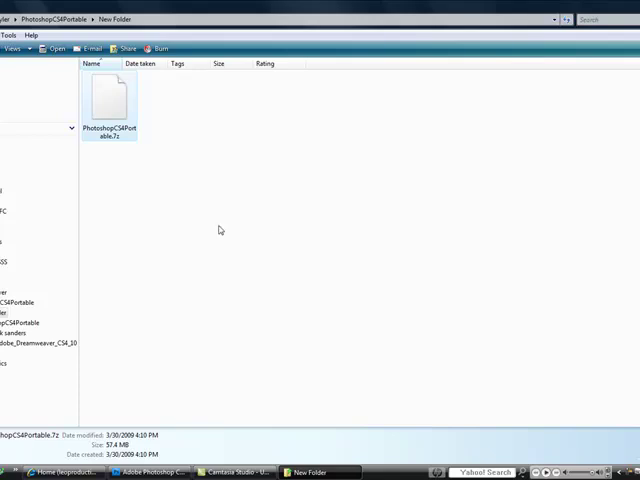
pyautogui.moveTo(255, 248)
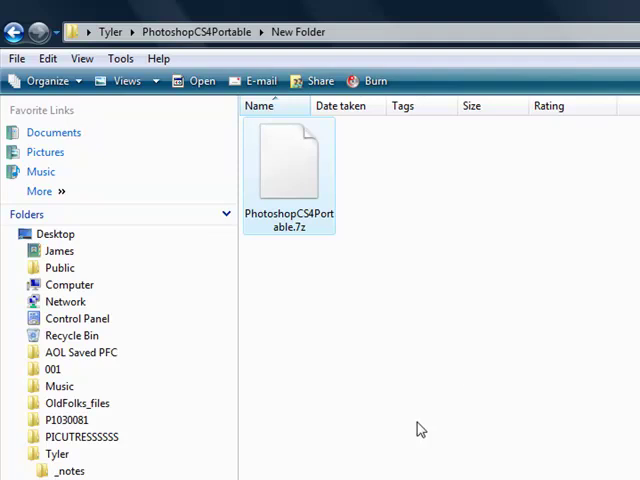
pyautogui.moveTo(427, 338)
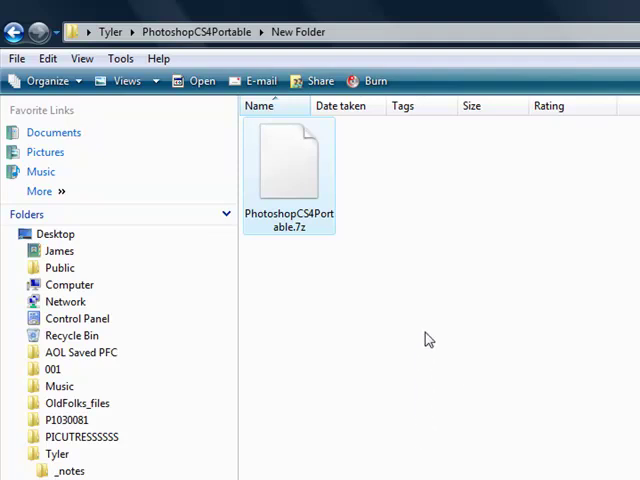
pyautogui.moveTo(490, 313)
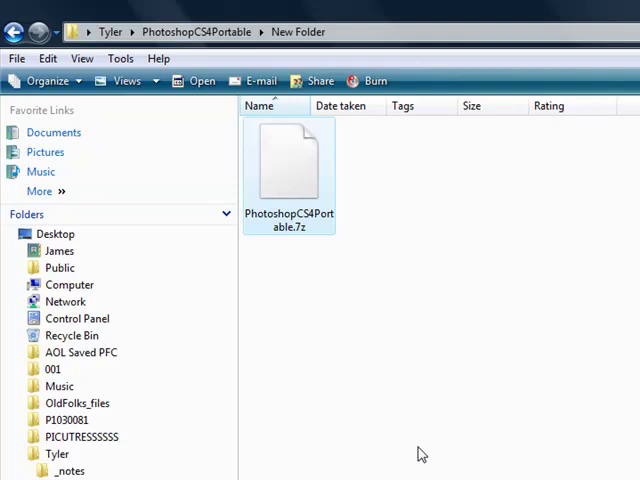
pyautogui.moveTo(399, 443)
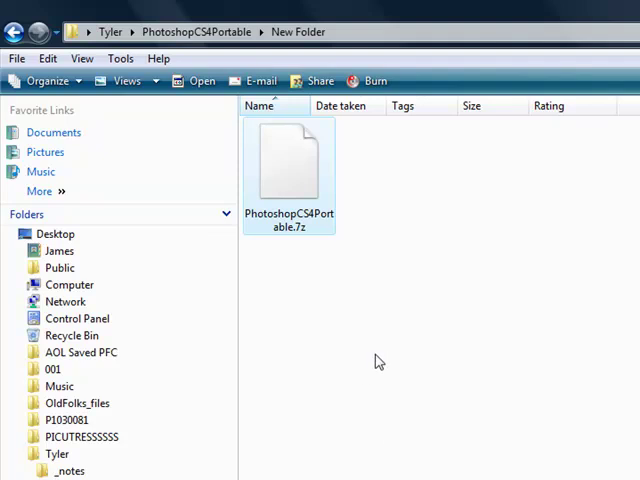
pyautogui.moveTo(335, 403)
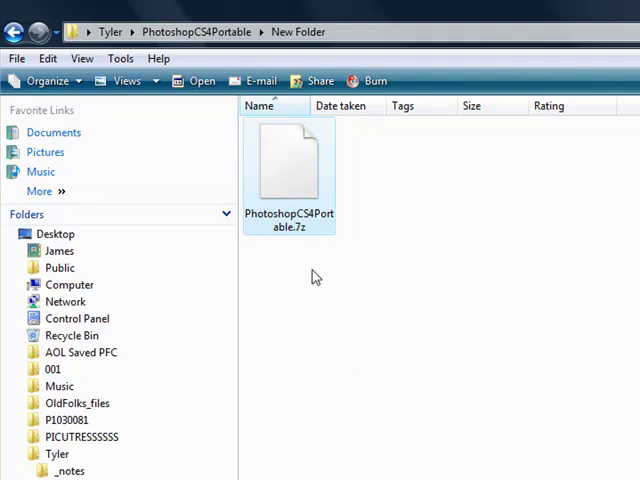
pyautogui.moveTo(300, 192)
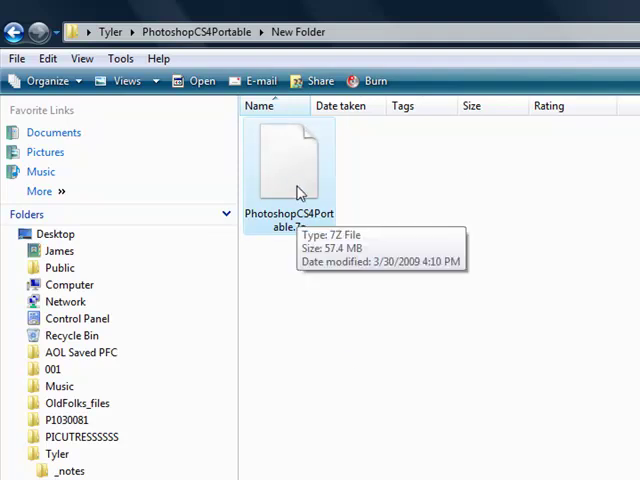
pyautogui.moveTo(359, 294)
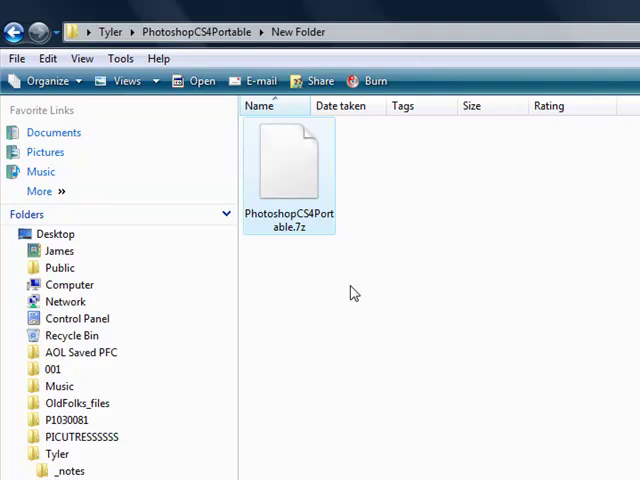
pyautogui.moveTo(396, 259)
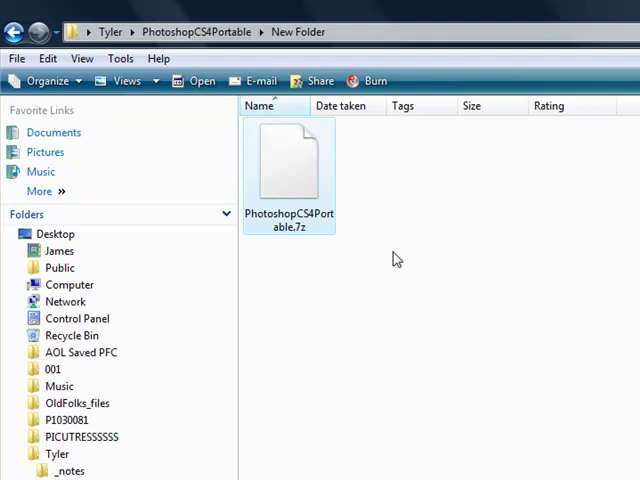
pyautogui.moveTo(384, 289)
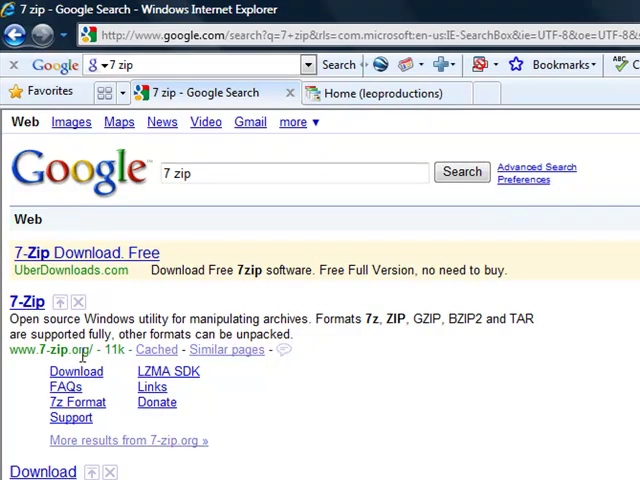
pyautogui.moveTo(66, 387)
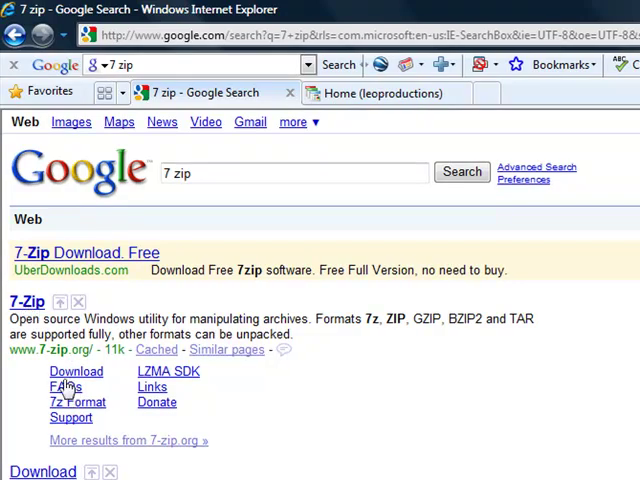
pyautogui.moveTo(343, 340)
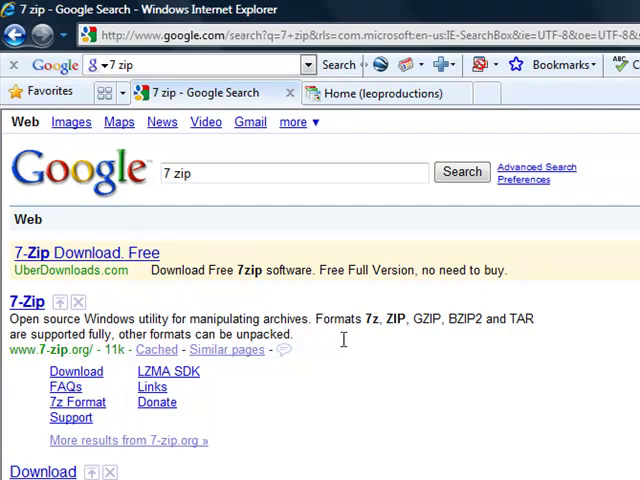
pyautogui.click(25, 302)
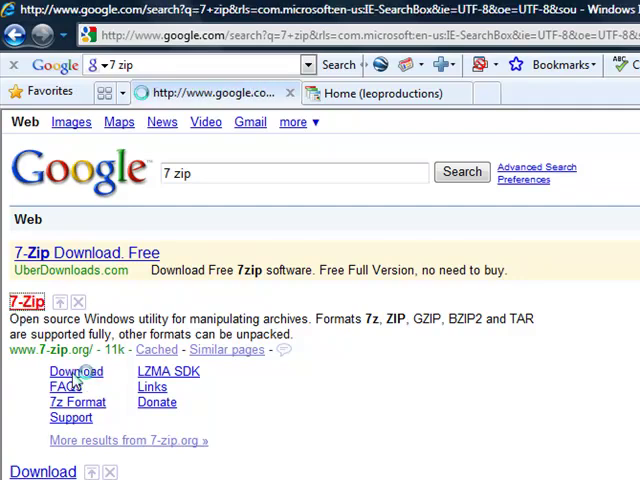
pyautogui.click(75, 371)
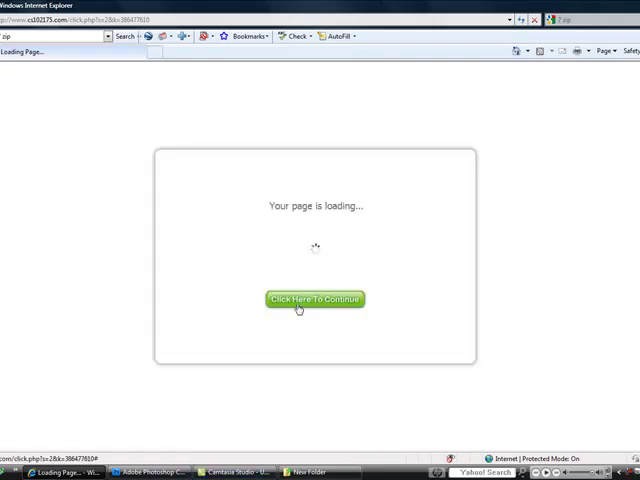
pyautogui.click(314, 299)
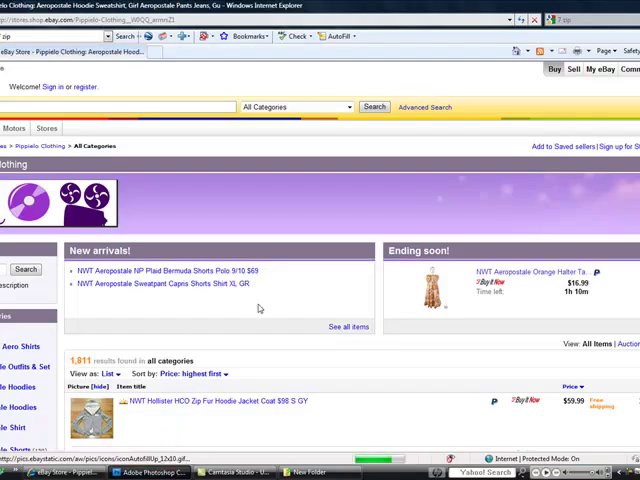
pyautogui.click(150, 472)
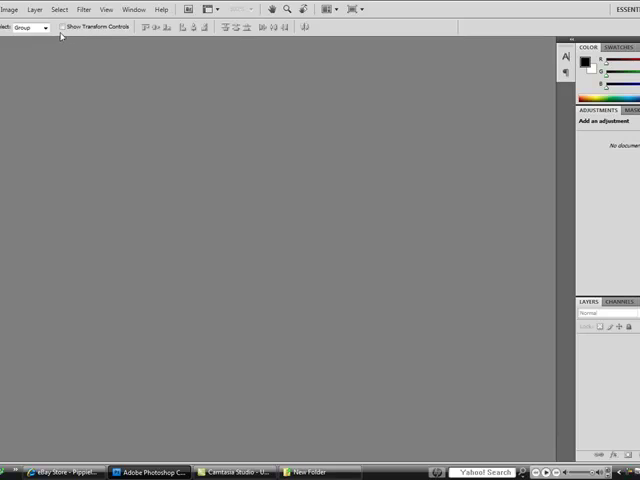
pyautogui.moveTo(188, 9)
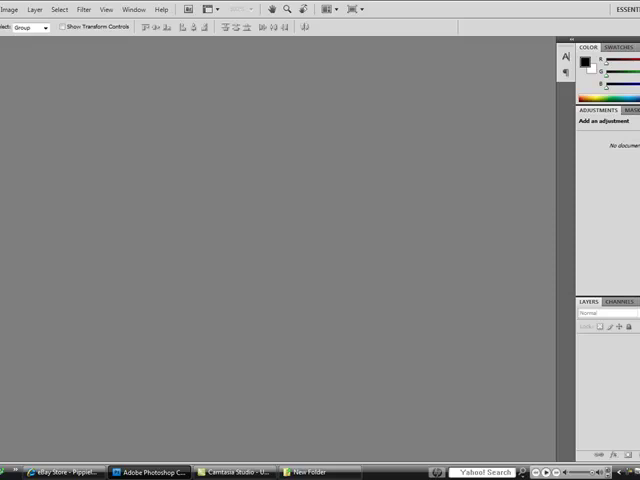
pyautogui.click(64, 471)
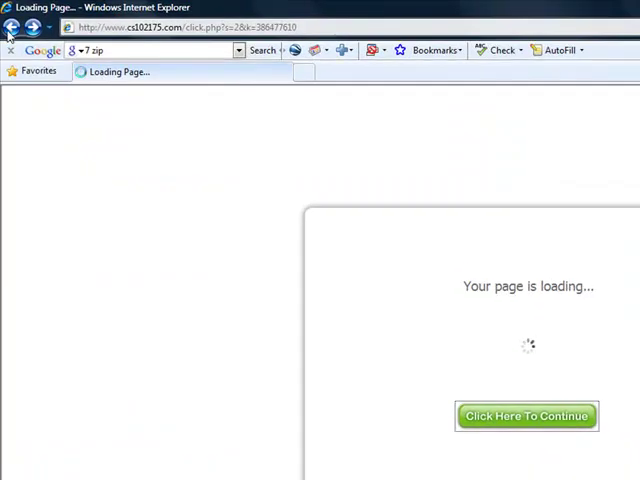
pyautogui.moveTo(253, 223)
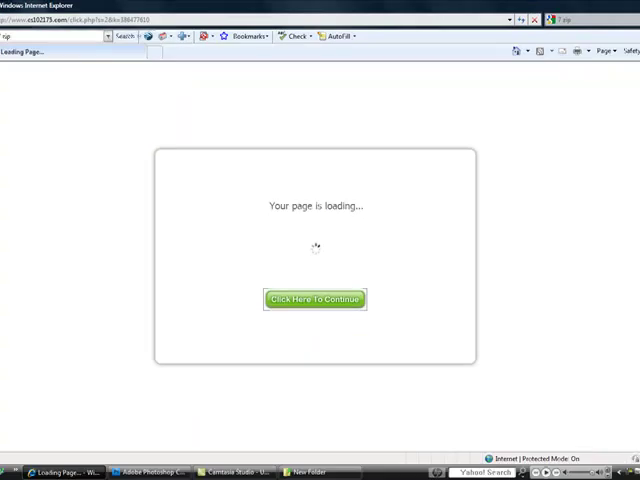
# Get past the 'Click Here To Continue' page and enter the 7-zip address.
pyautogui.click(315, 299)
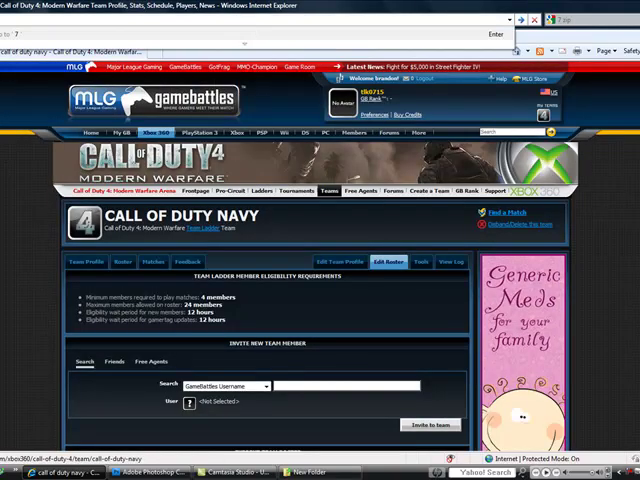
pyautogui.write('-zip')
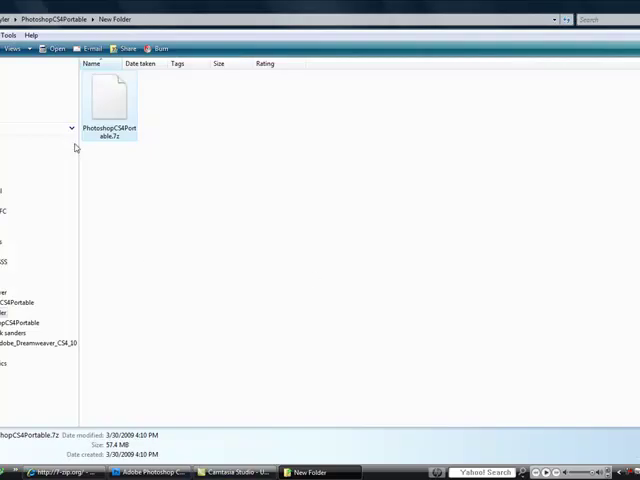
# Open 7-Zip's Extract files dialog for PhotoshopCS4Portable.7z from its context menu.
pyautogui.rightClick(104, 95)
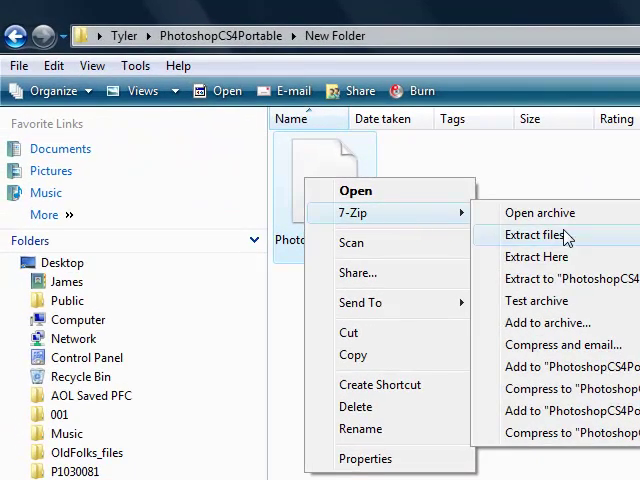
pyautogui.moveTo(580, 245)
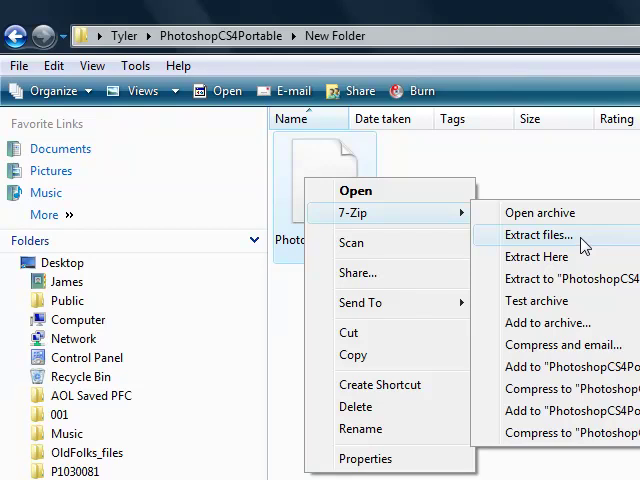
pyautogui.click(538, 234)
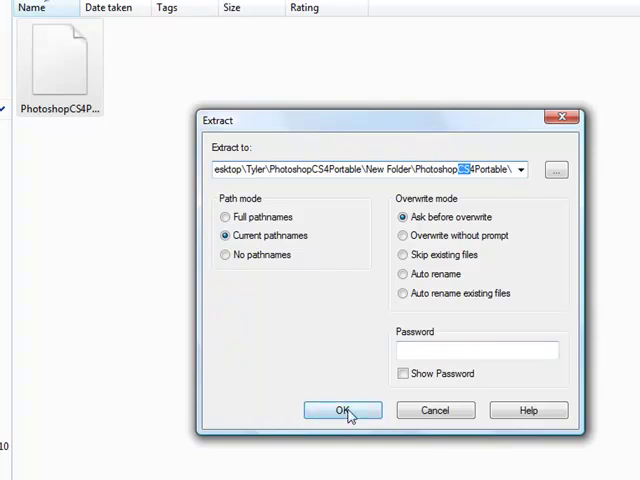
# Extract the archive into the default PhotoshopCS4Portable folder inside New Folder.
pyautogui.click(342, 410)
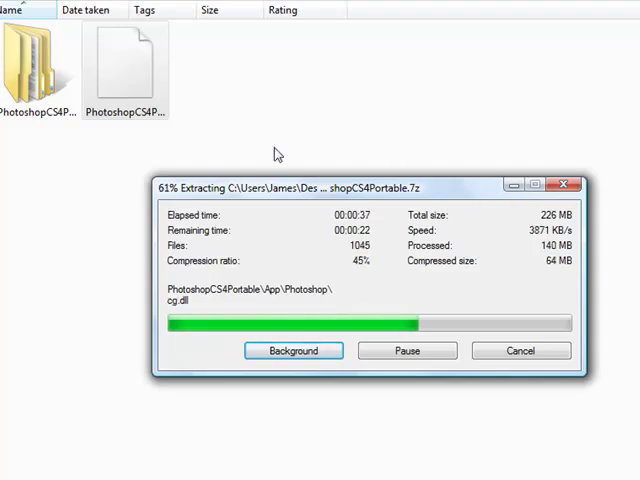
pyautogui.moveTo(195, 172)
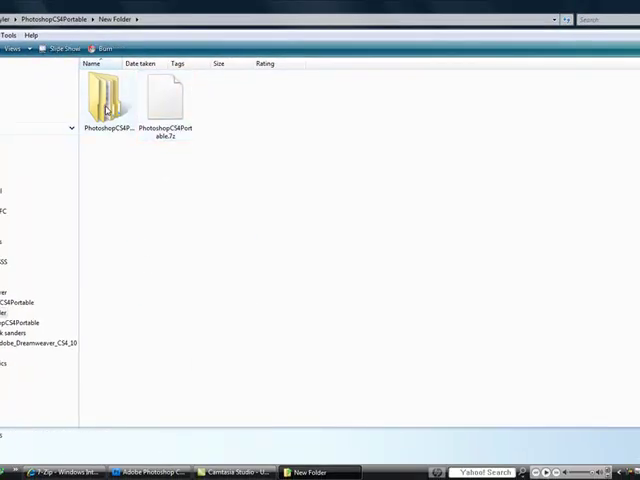
# Open the inner PhotoshopCS4Portable folder and select the PhotoshopPortable and keygen items.
pyautogui.doubleClick(107, 90)
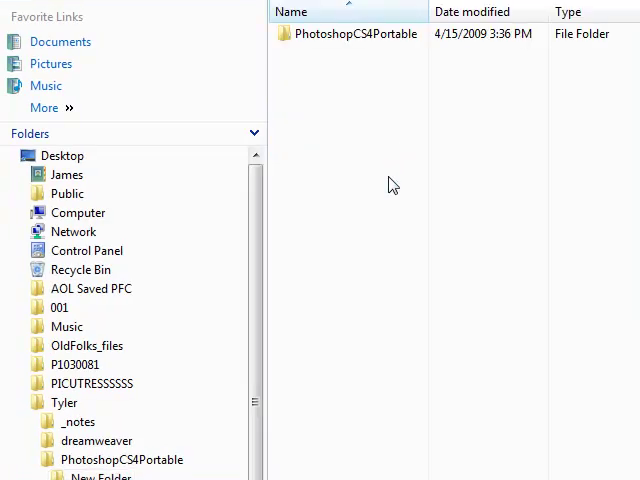
pyautogui.doubleClick(355, 33)
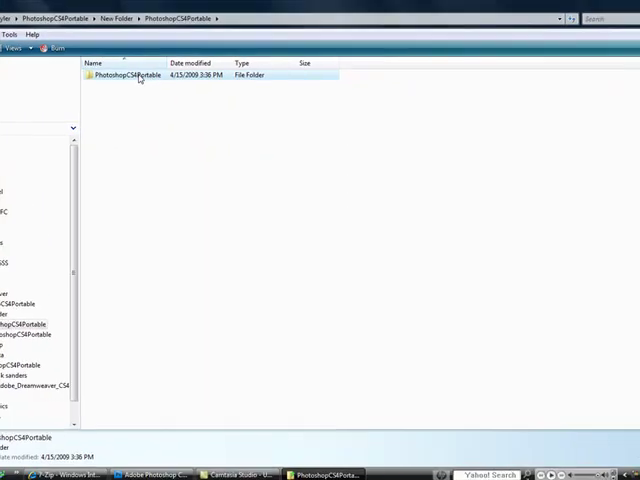
pyautogui.doubleClick(125, 75)
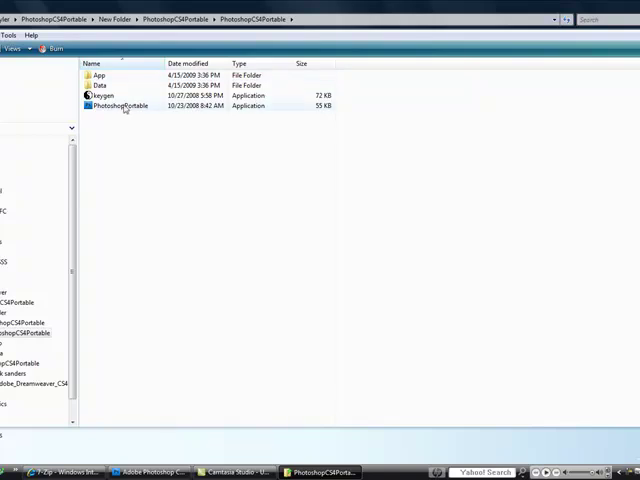
pyautogui.click(123, 106)
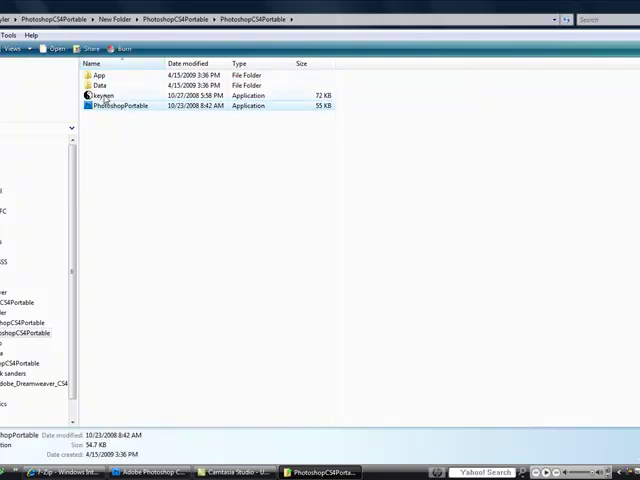
pyautogui.click(102, 95)
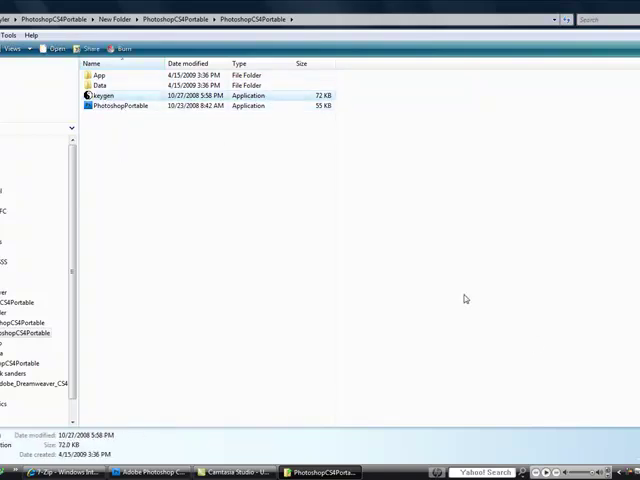
pyautogui.click(105, 95)
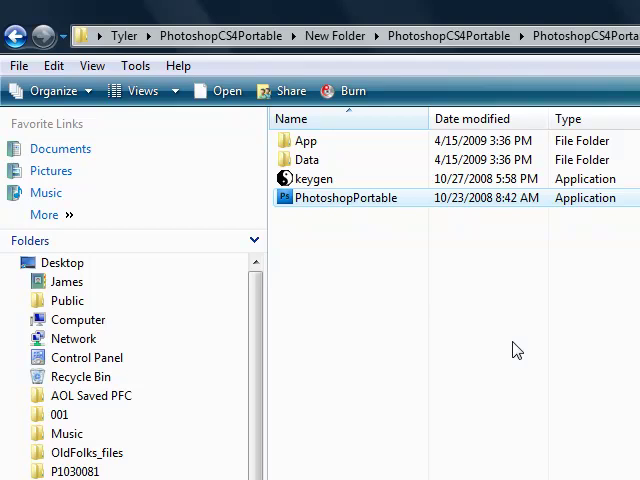
pyautogui.moveTo(350, 168)
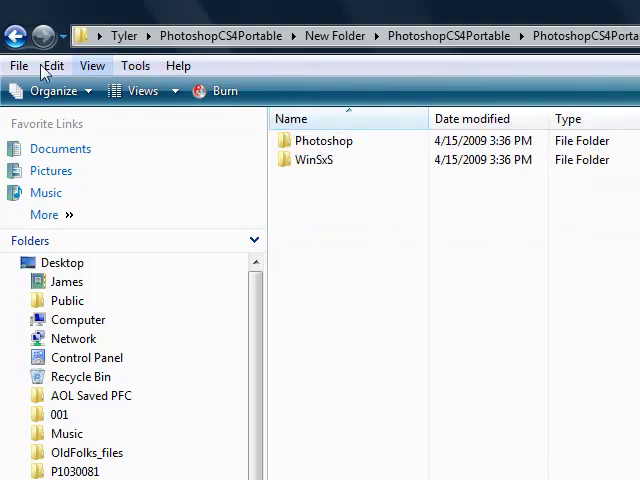
# Browse App's Photoshop folder, then delete PhotoshopCS4Portable and answer the confirmation prompt.
pyautogui.doubleClick(324, 140)
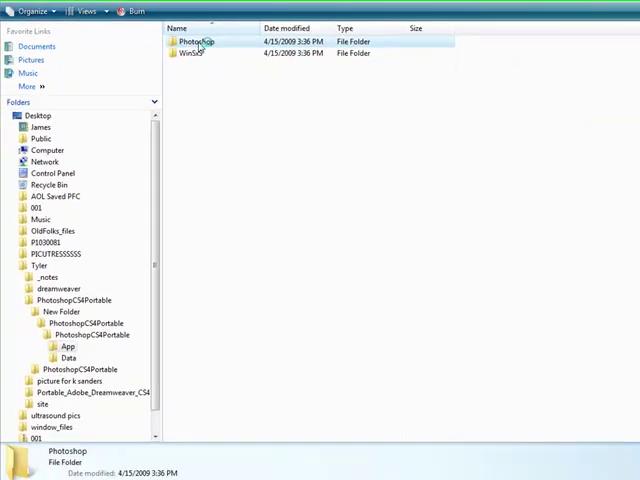
pyautogui.doubleClick(197, 41)
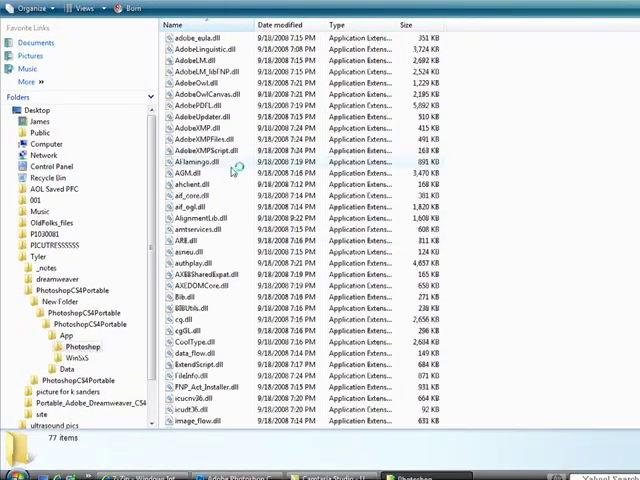
pyautogui.scroll(-3)
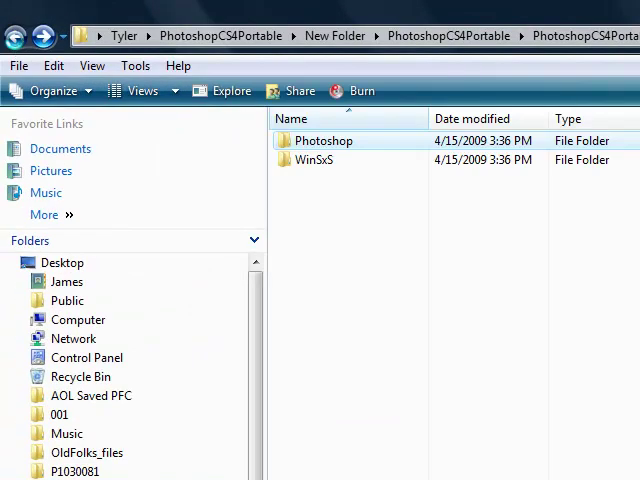
pyautogui.doubleClick(323, 140)
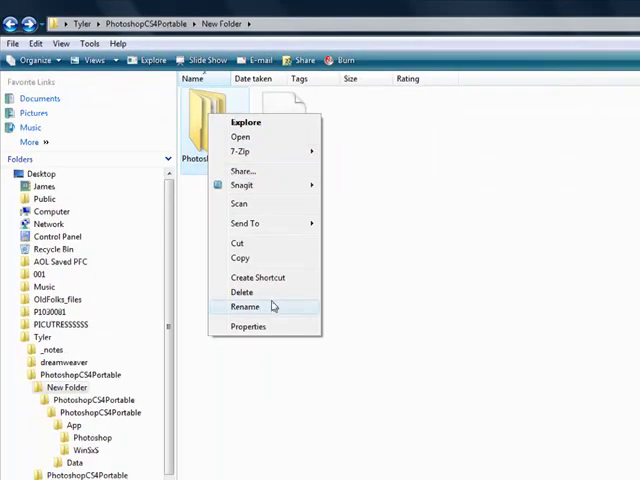
pyautogui.click(241, 291)
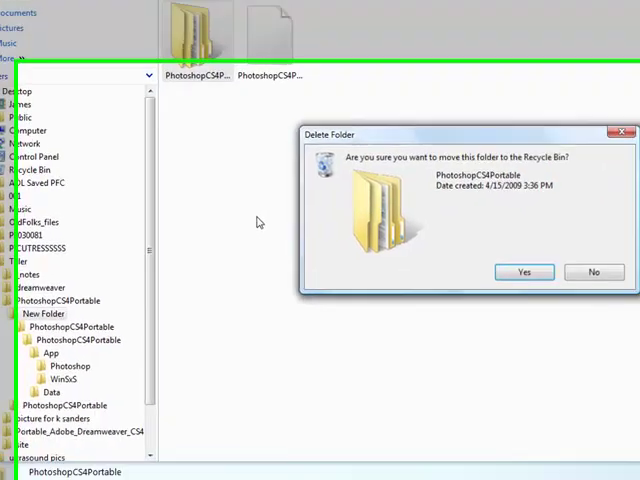
pyautogui.click(524, 272)
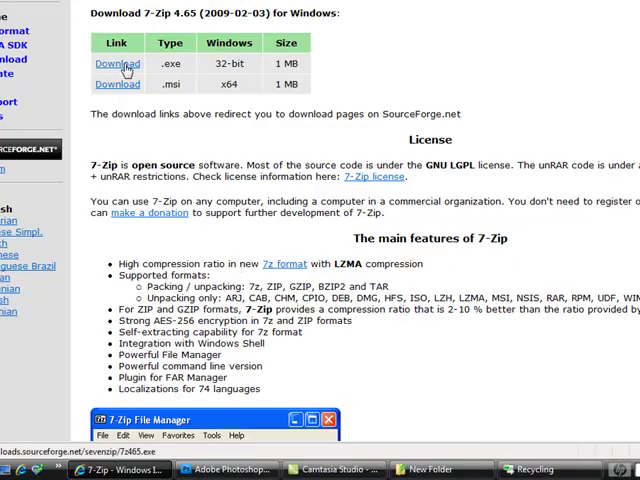
# Scroll the 7-zip.org page and close the Internet Explorer window.
pyautogui.scroll(3)
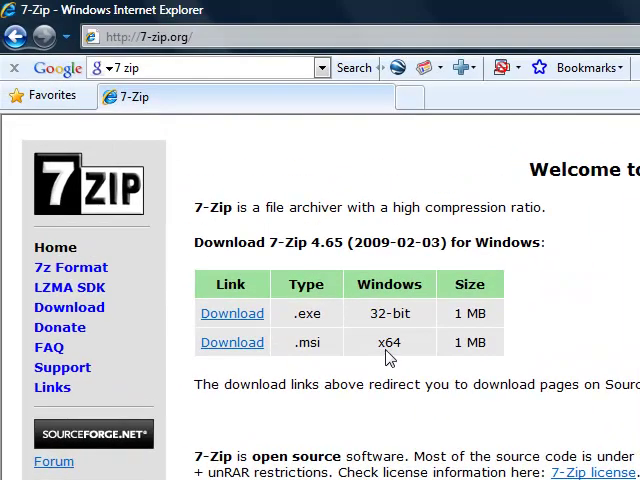
pyautogui.moveTo(455, 385)
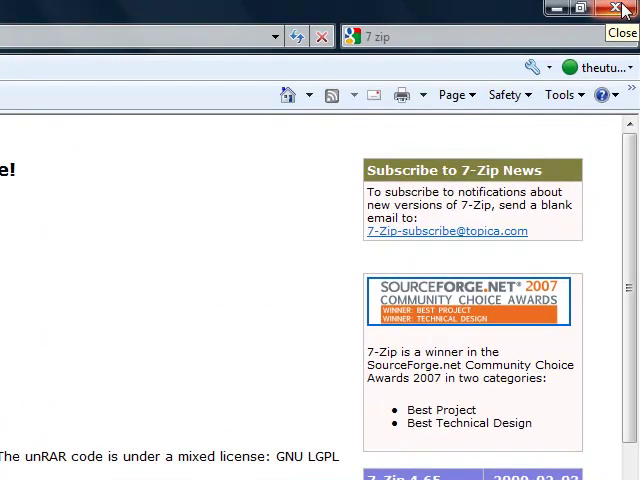
pyautogui.moveTo(618, 22)
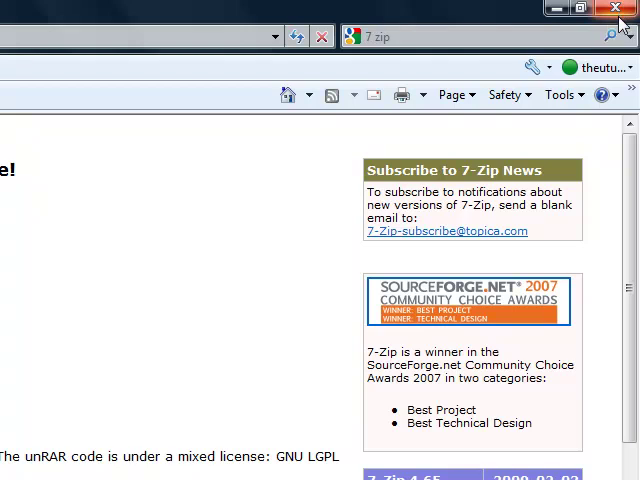
pyautogui.click(614, 8)
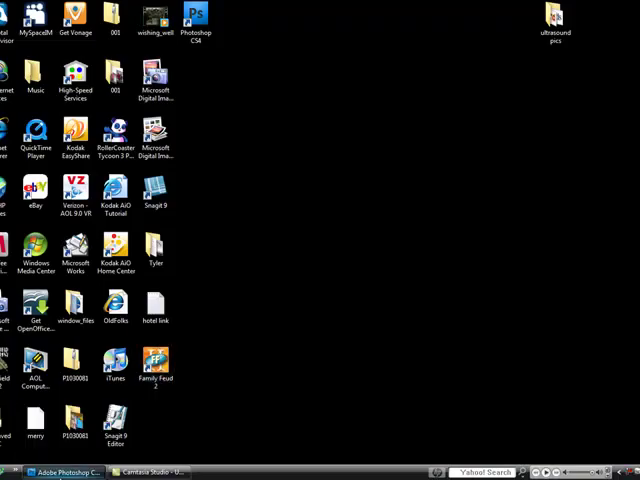
# Restore the Adobe Photoshop CS4 window from the taskbar.
pyautogui.click(63, 472)
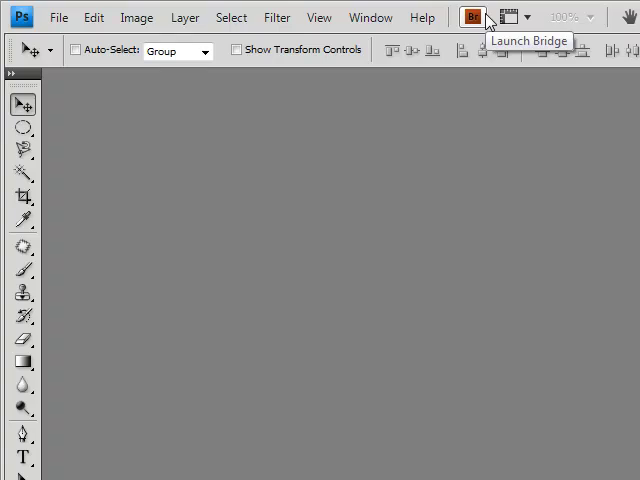
pyautogui.moveTo(490, 22)
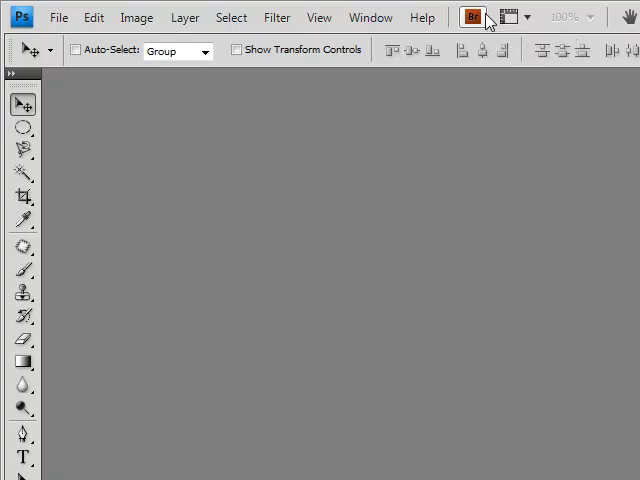
pyautogui.moveTo(474, 17)
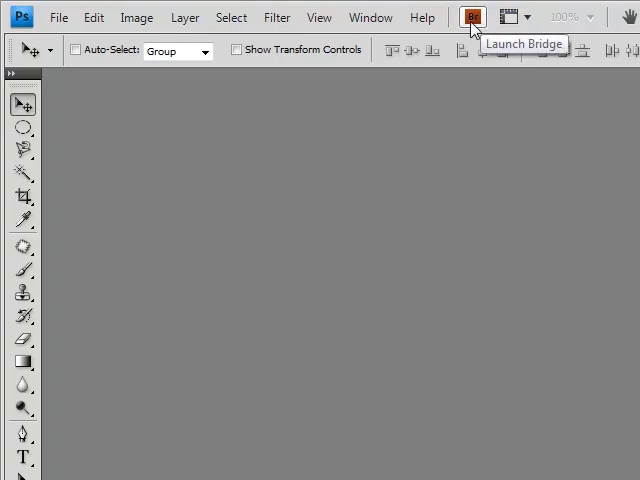